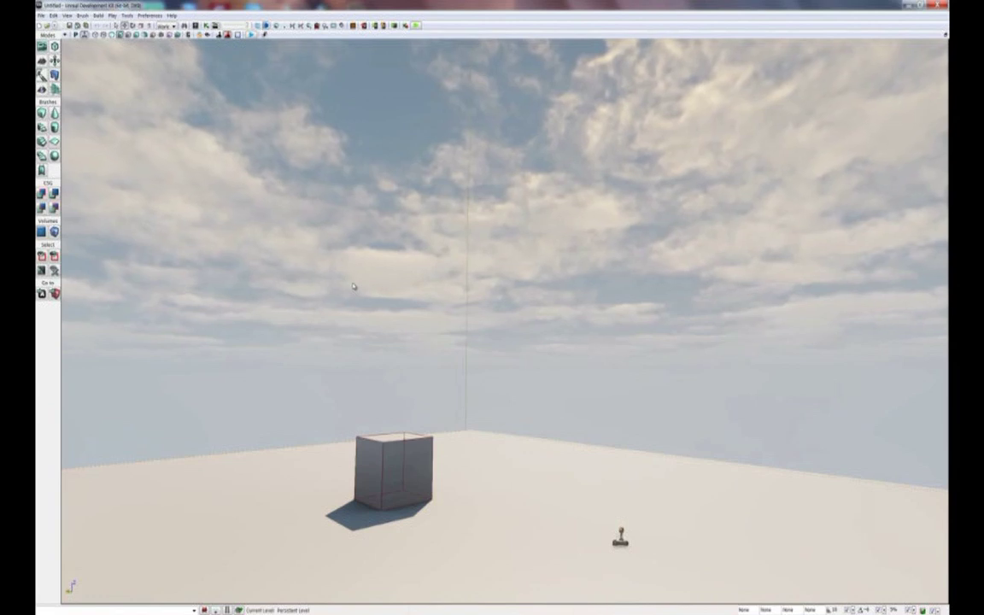
# Switch the level to the dark blue, starry underwater sky environment.
pyautogui.click(42, 15)
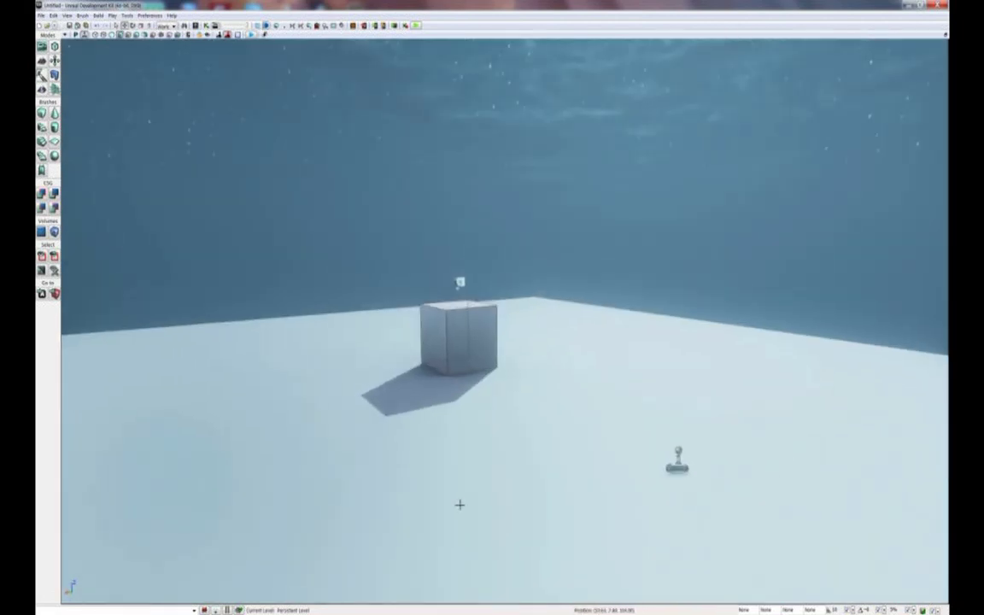
pyautogui.click(459, 342)
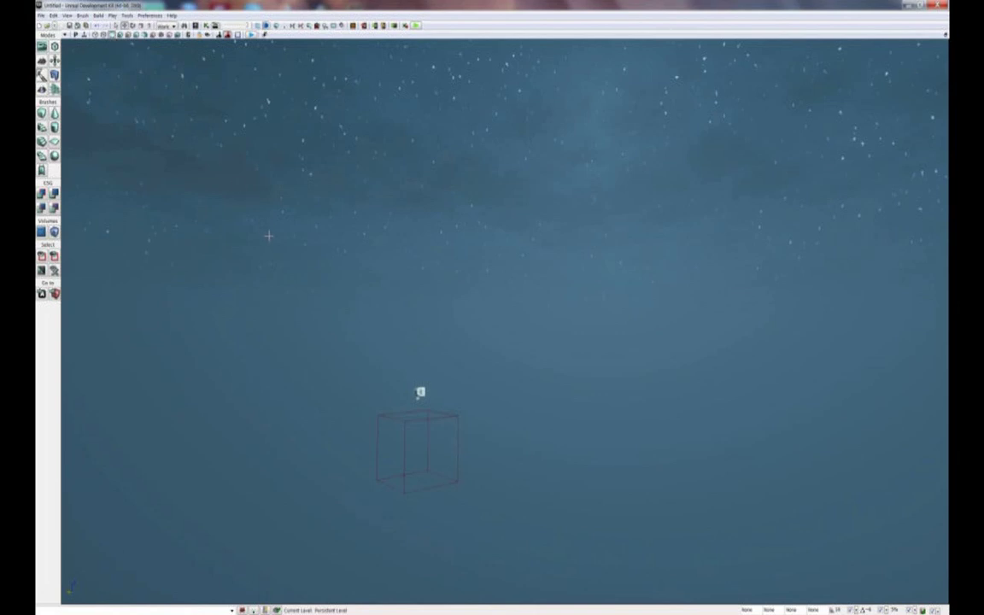
pyautogui.moveTo(297, 259)
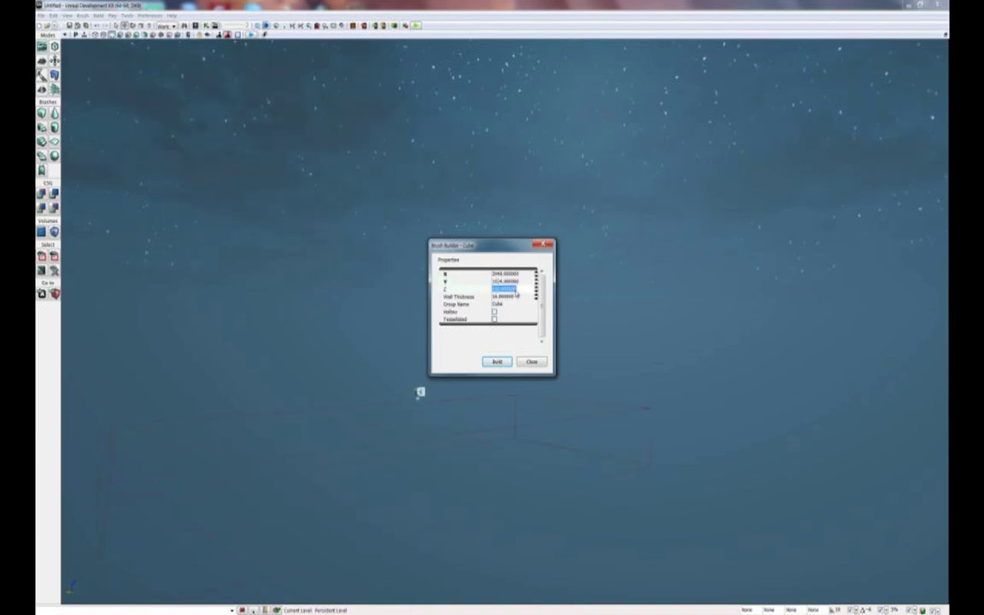
# Build the cube brush at 2048 by 1024 with a lowered height, then close the builder.
pyautogui.click(497, 361)
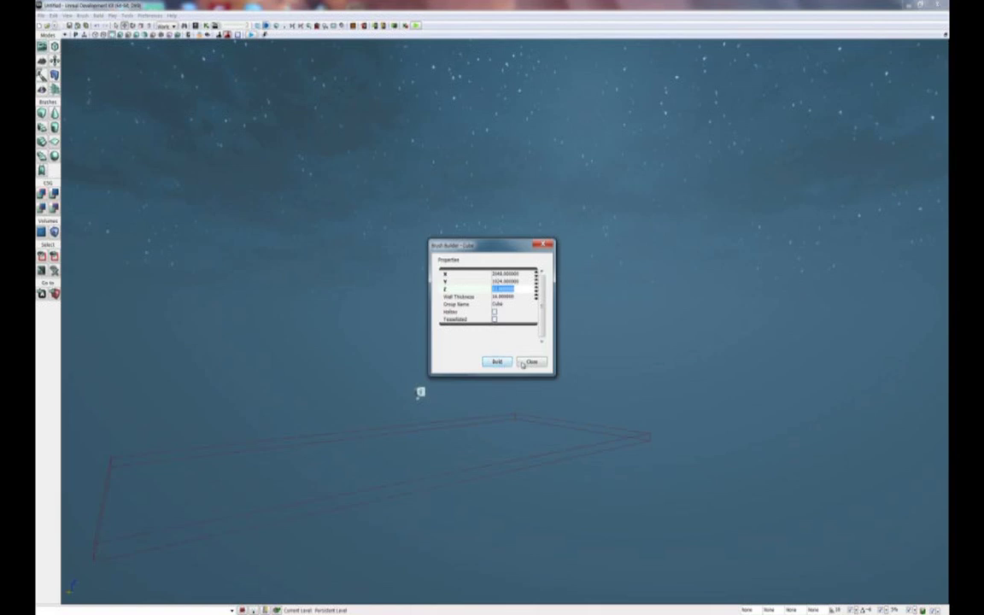
pyautogui.click(531, 361)
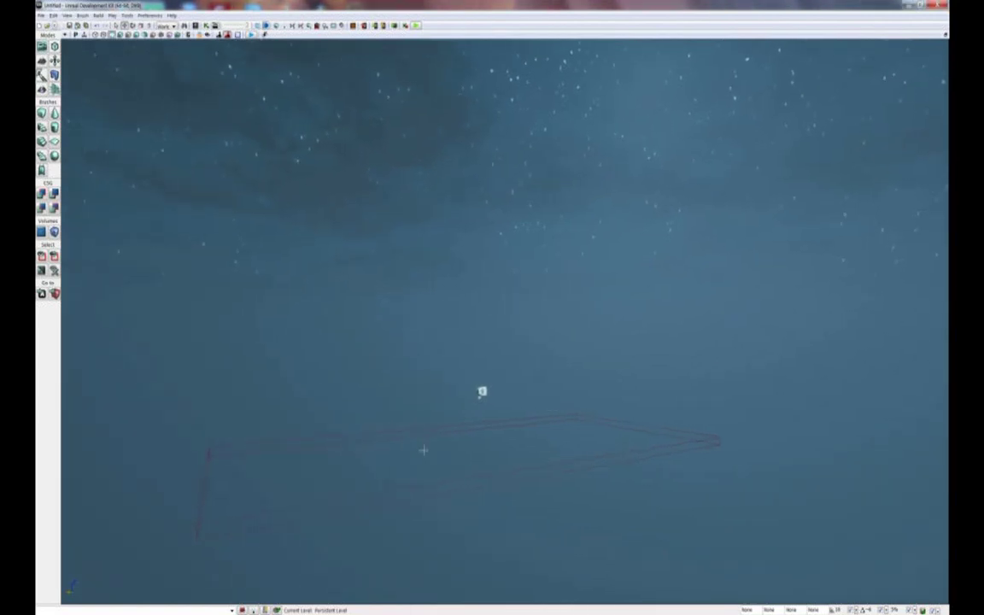
pyautogui.moveTo(429, 437)
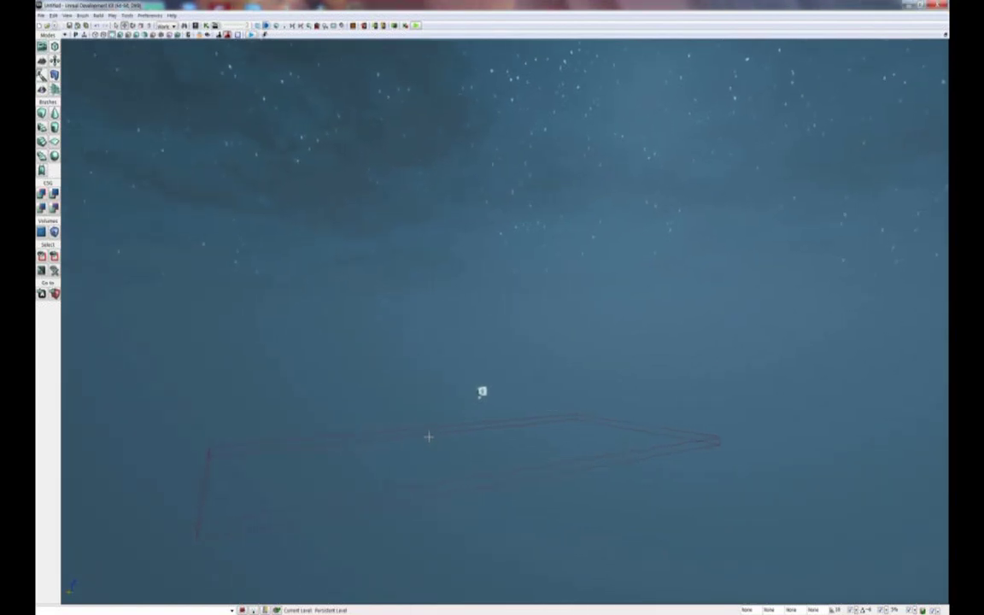
# CSG Add the flat slab brush to create solid checkered foundation geometry.
pyautogui.click(481, 391)
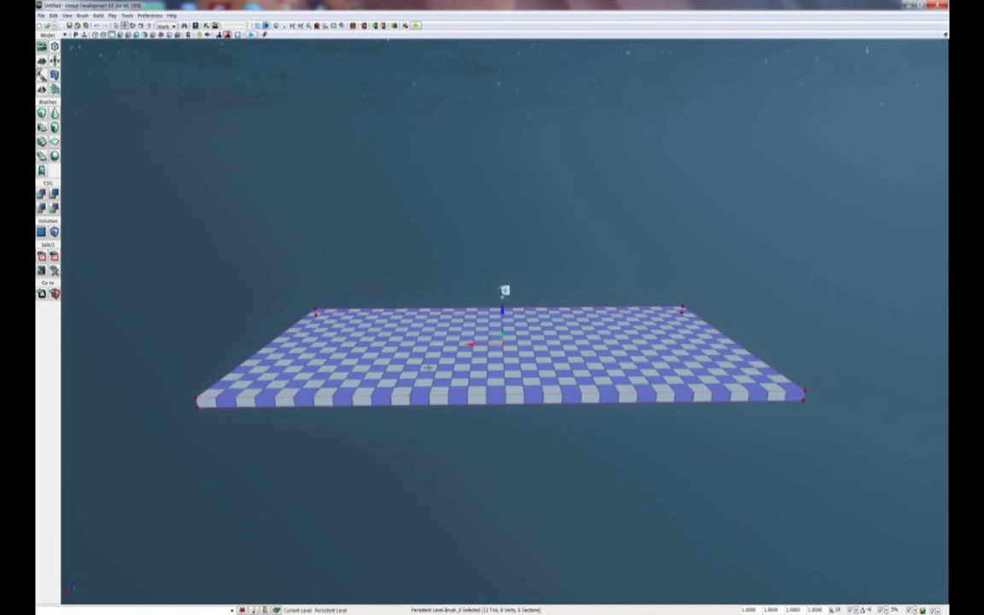
pyautogui.moveTo(221, 69)
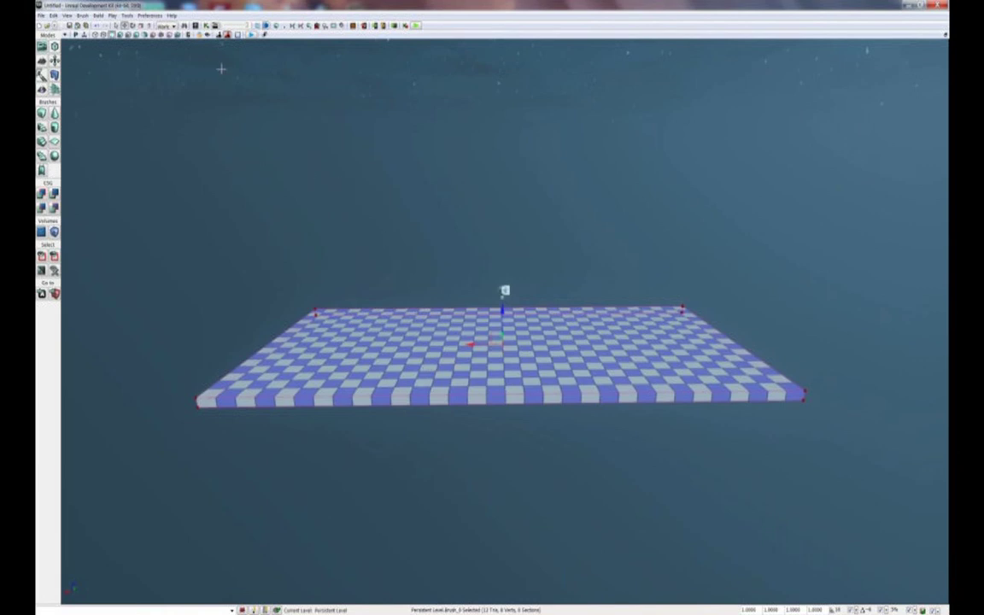
pyautogui.moveTo(196, 25)
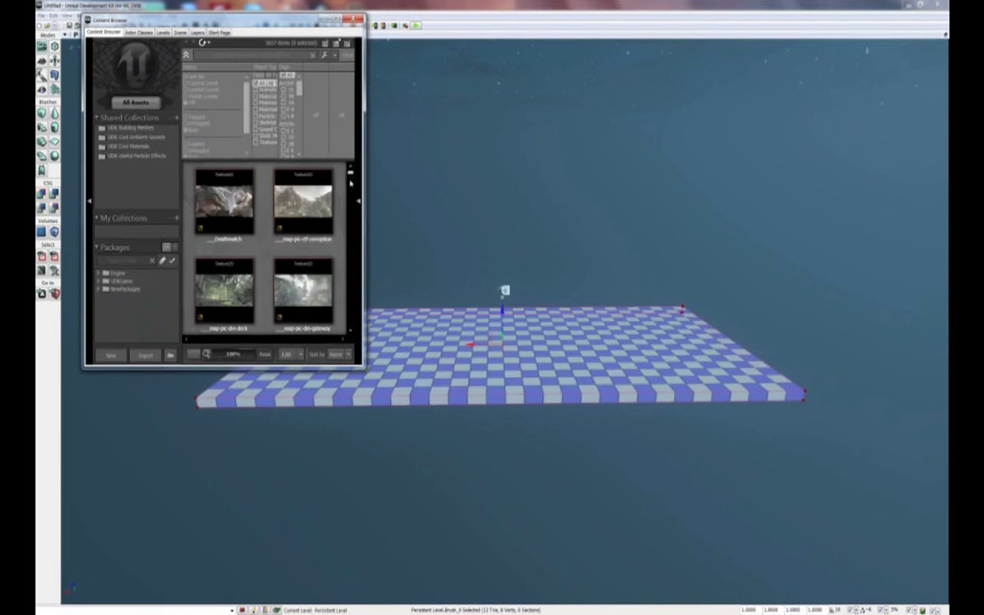
# Select the SM_GEN_Ruins_512Block03 static mesh in the Content Browser.
pyautogui.scroll(-3)
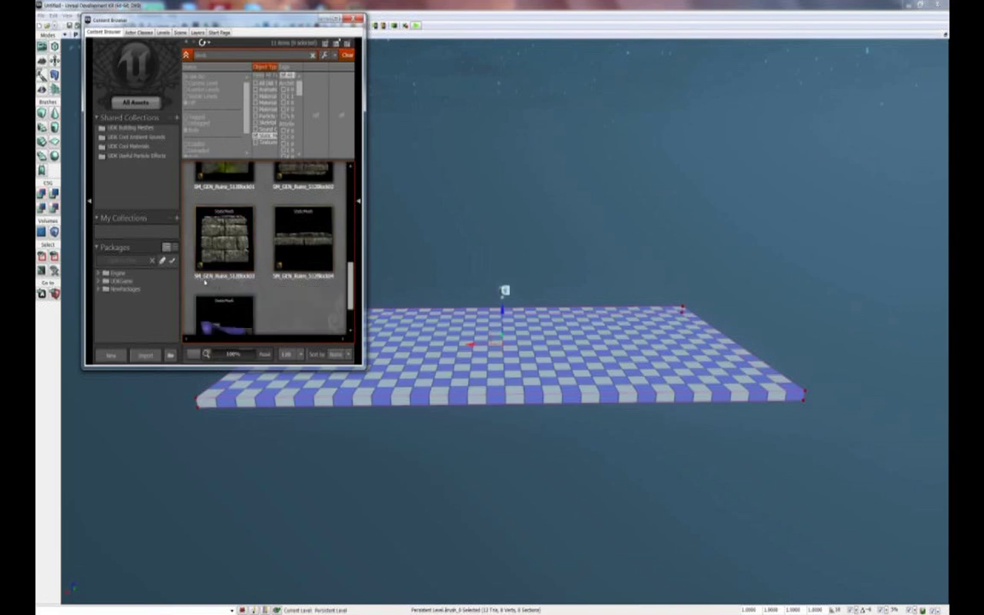
pyautogui.moveTo(246, 266)
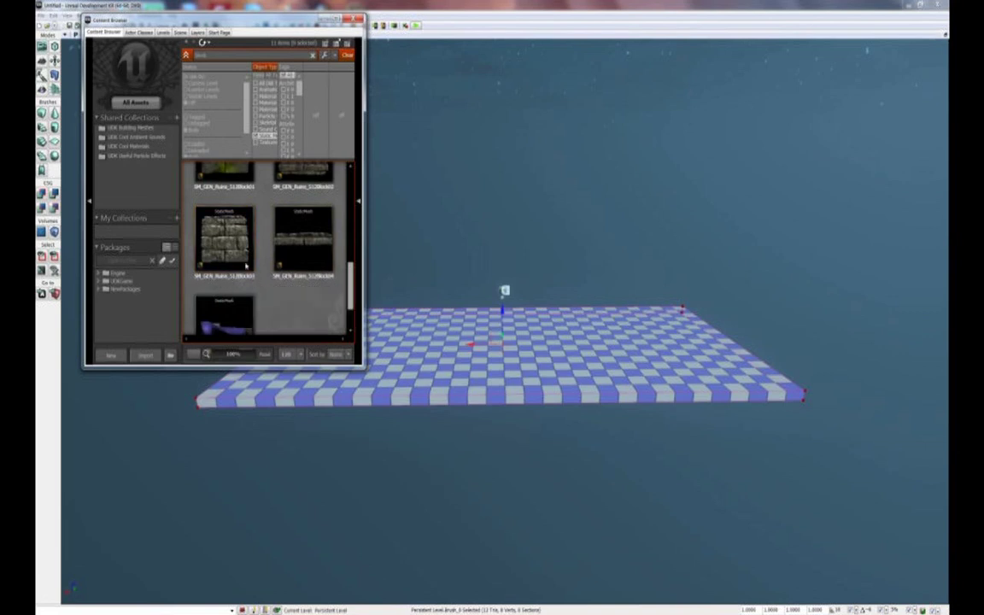
pyautogui.click(224, 239)
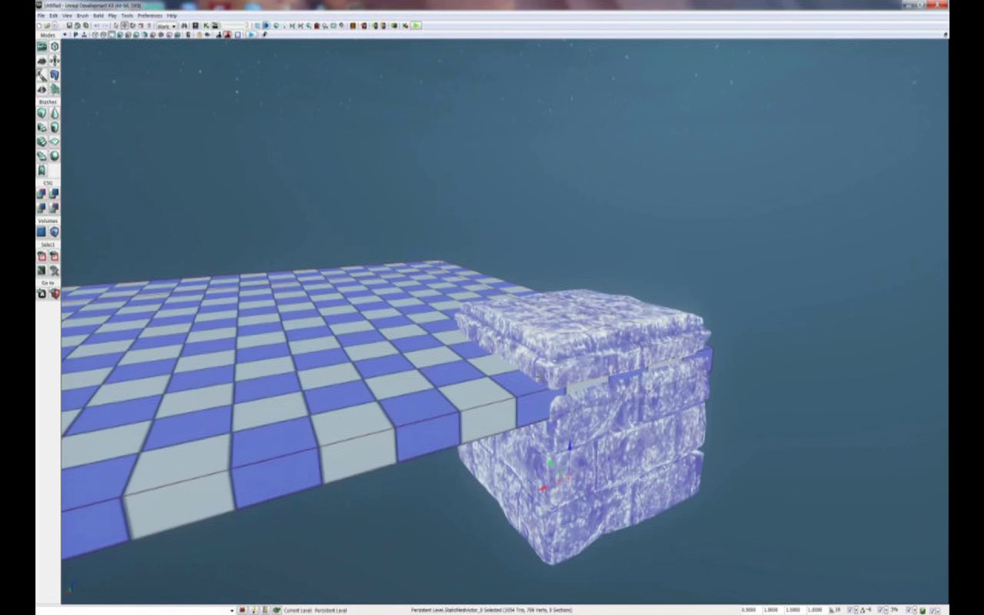
pyautogui.moveTo(510, 355)
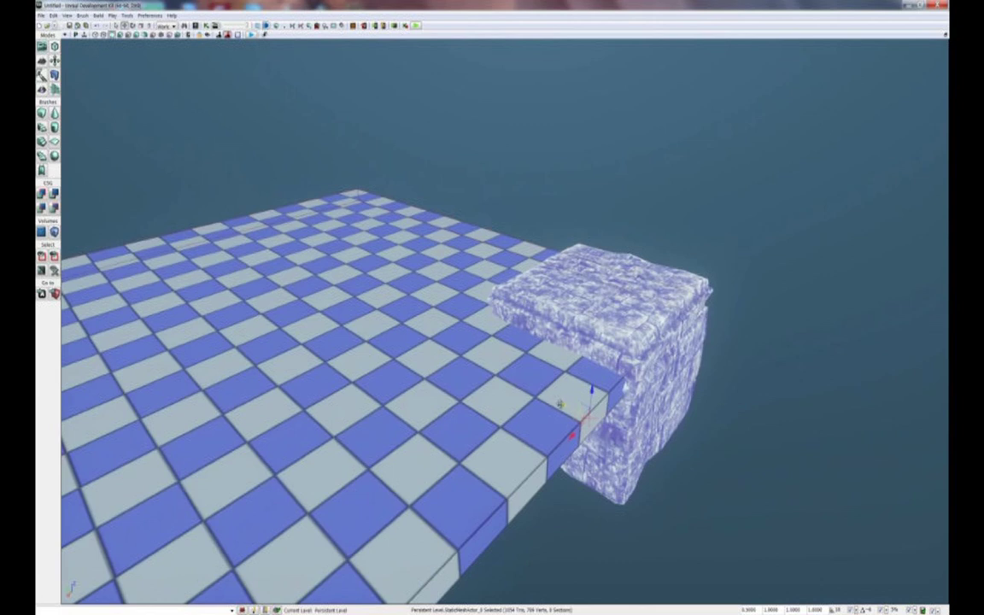
pyautogui.moveTo(562, 404)
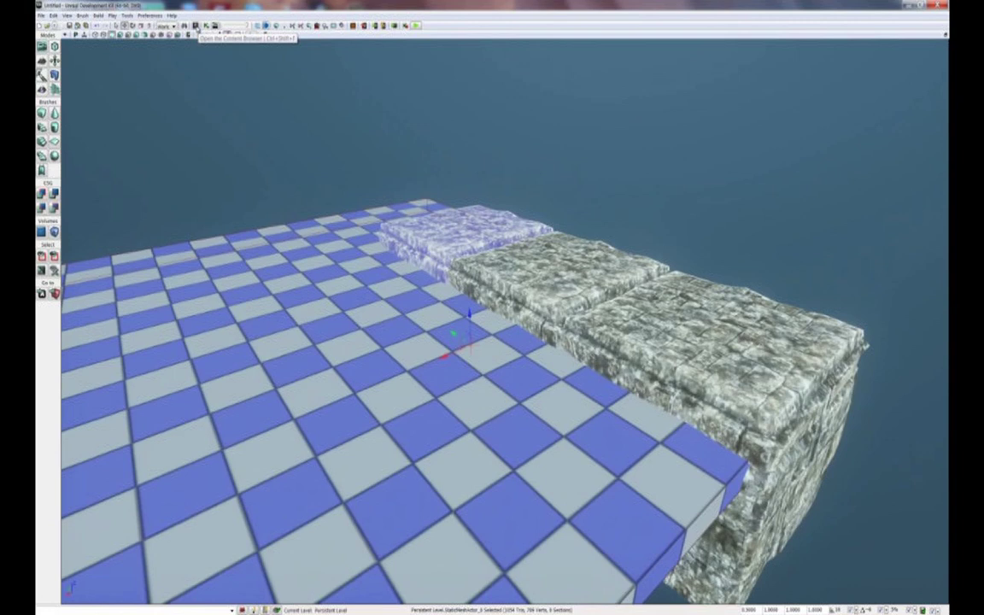
# Select the SM_GEN_Ruins_512Block04 static mesh in the Content Browser.
pyautogui.click(195, 24)
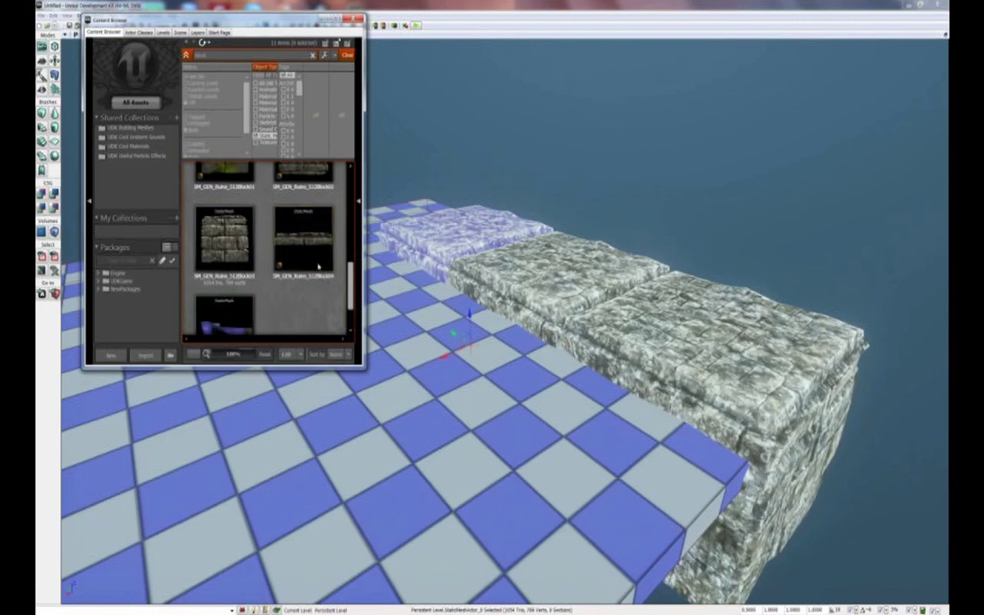
pyautogui.click(303, 240)
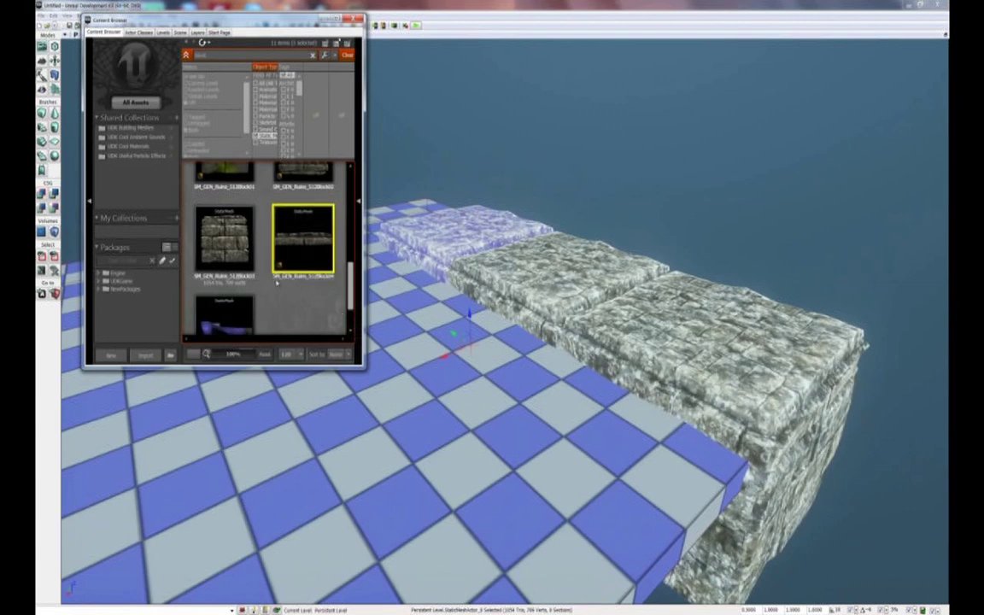
pyautogui.moveTo(325, 284)
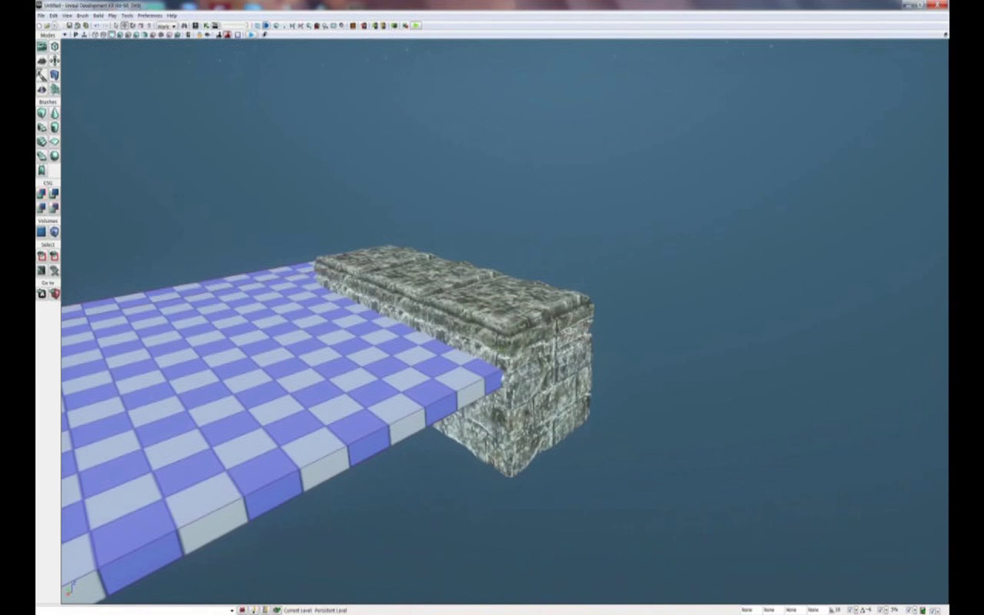
# Select the upper row of ruin blocks along the slab edge.
pyautogui.click(410, 291)
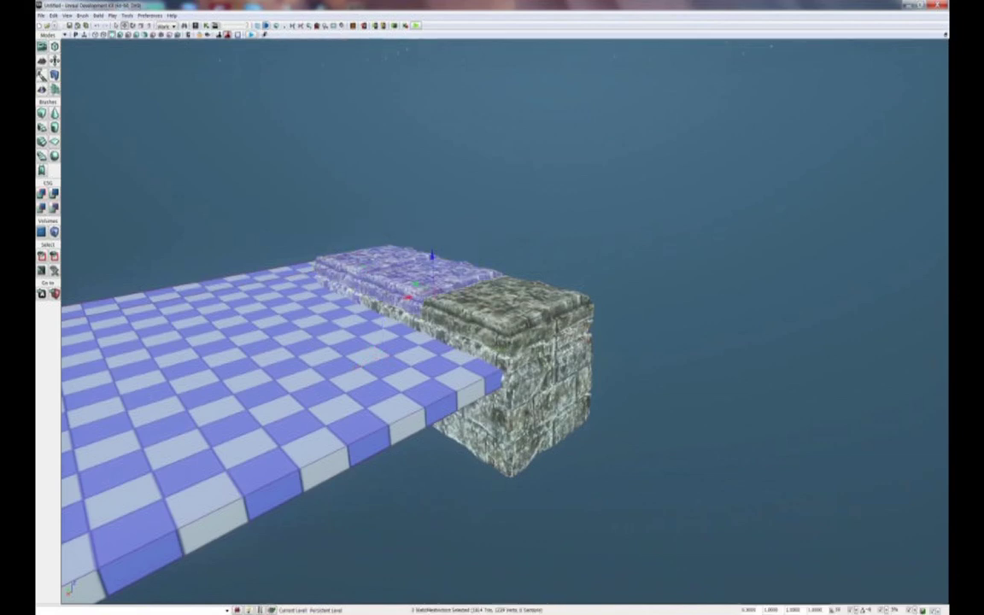